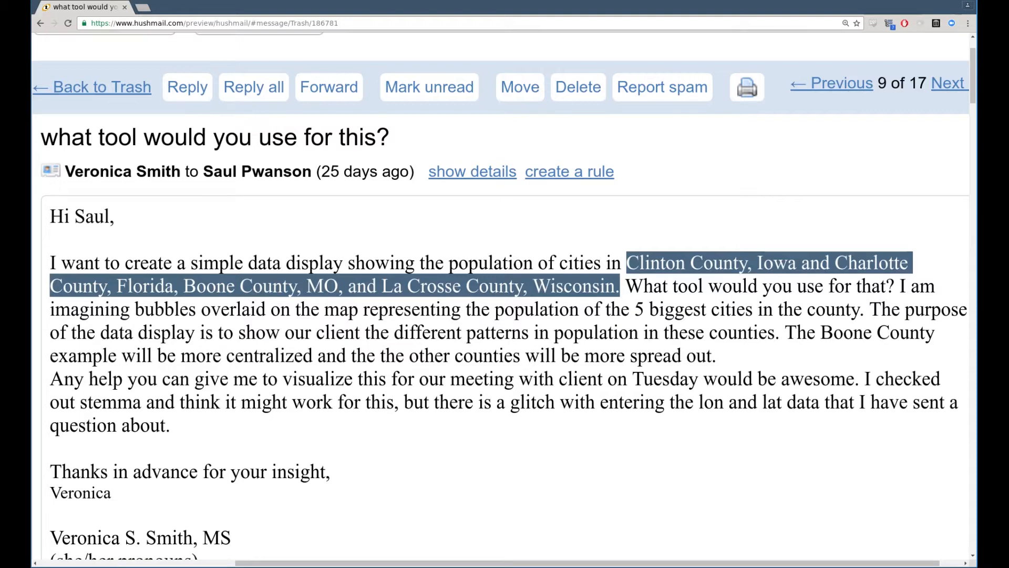
Review the emailed county list, the map page and the simplemaps US cities download page.
double_click(165, 309)
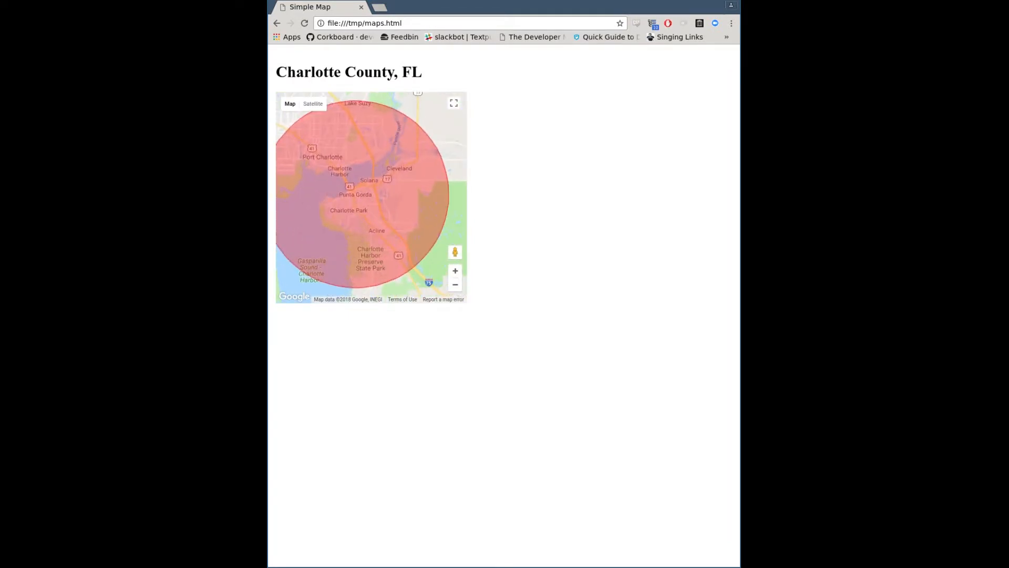
left_click(455, 285)
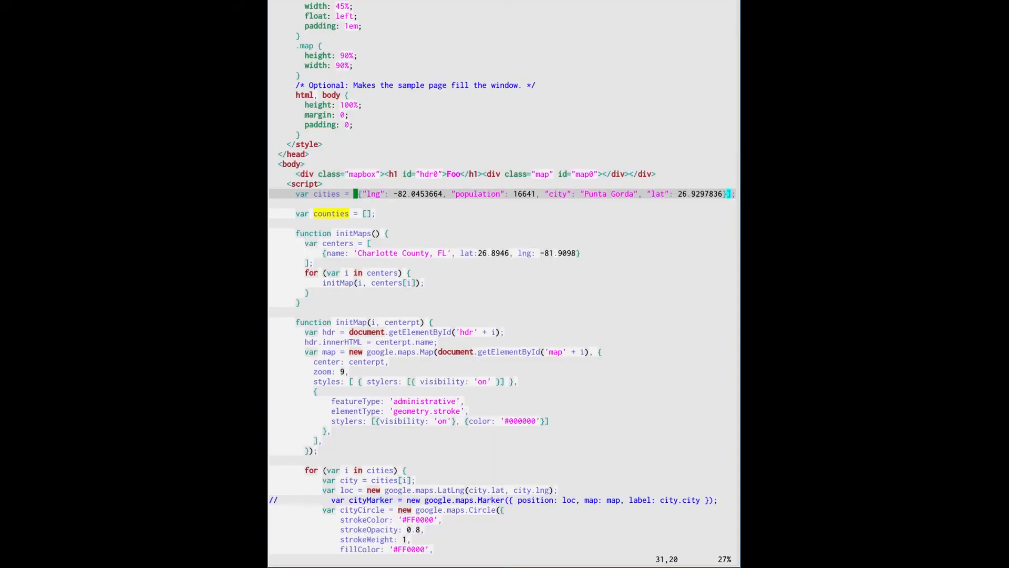
left_click(416, 7)
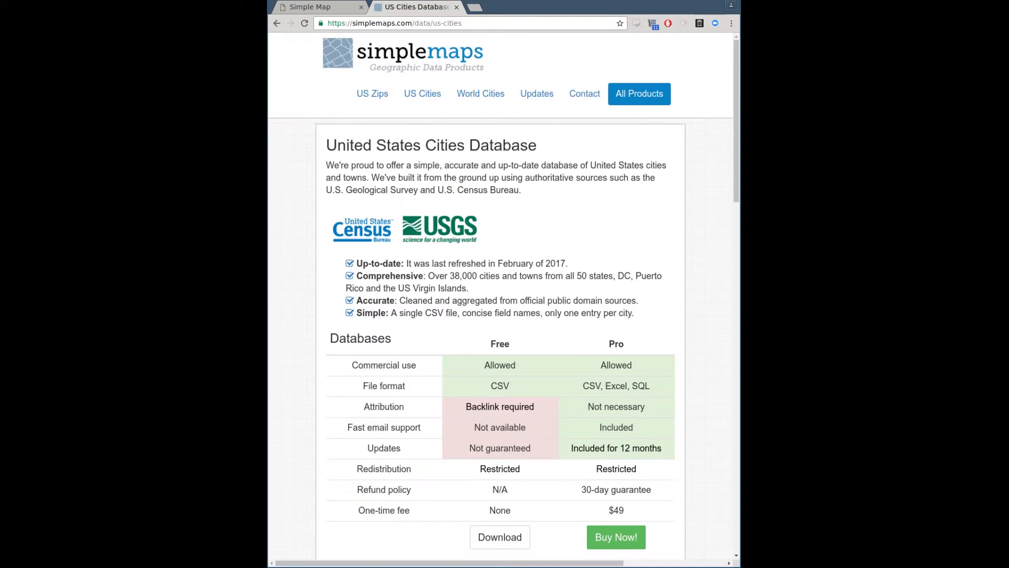
scroll("down", 3)
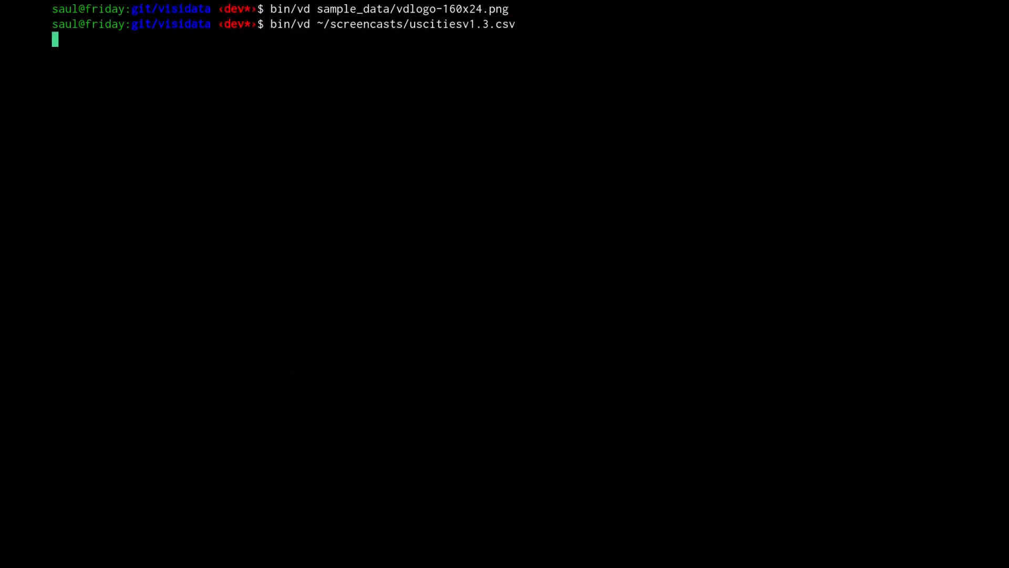
Load uscitiesv1.3.csv and browse across to the lat and lng columns.
key("Return")
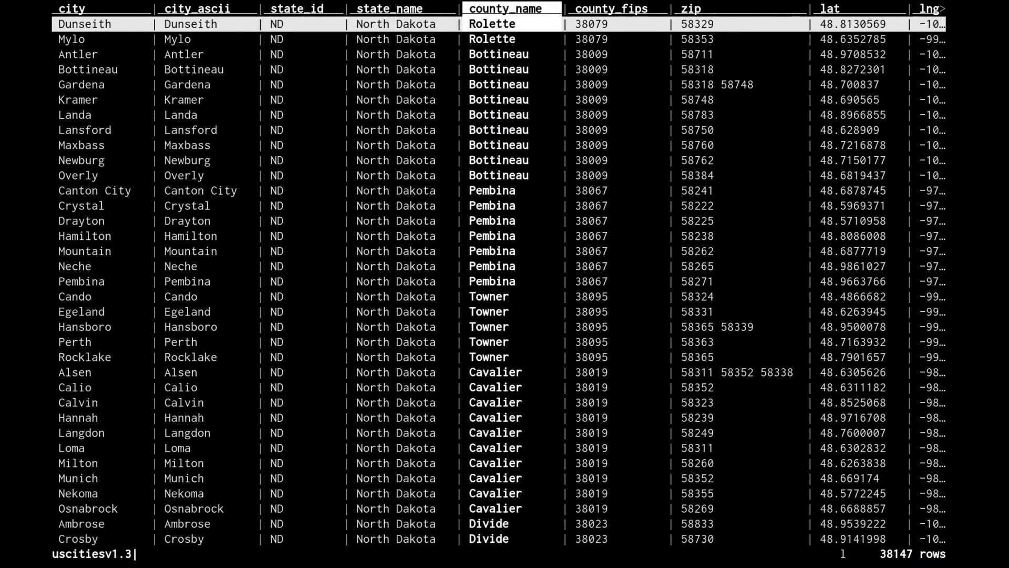
scroll("right", 3)
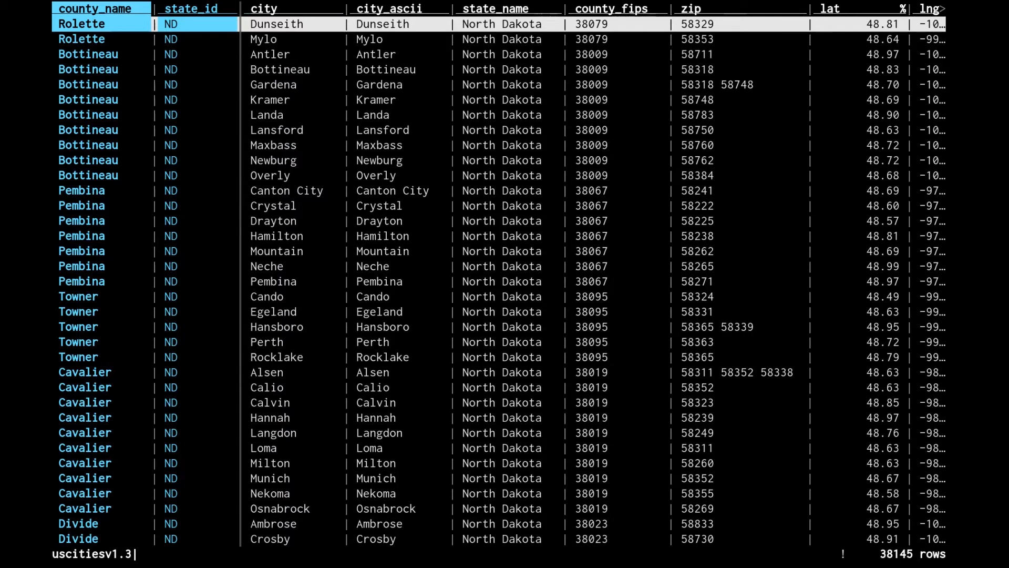
Start the per-county city count over the county_name and state_id keys.
key("g")
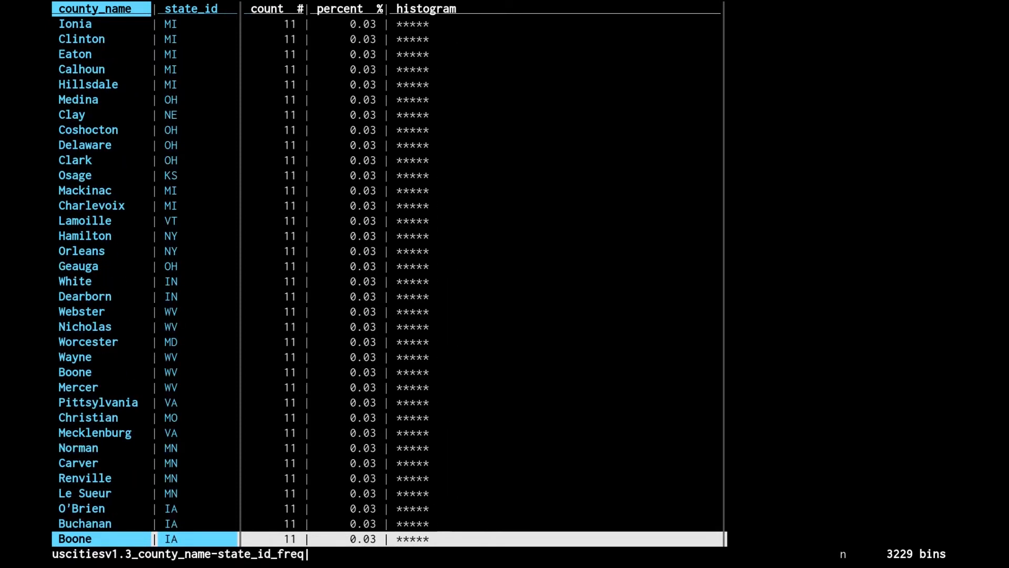
Mark the Boone, MO row and begin searching the frequency table for Charlotte.
scroll("down", 3)
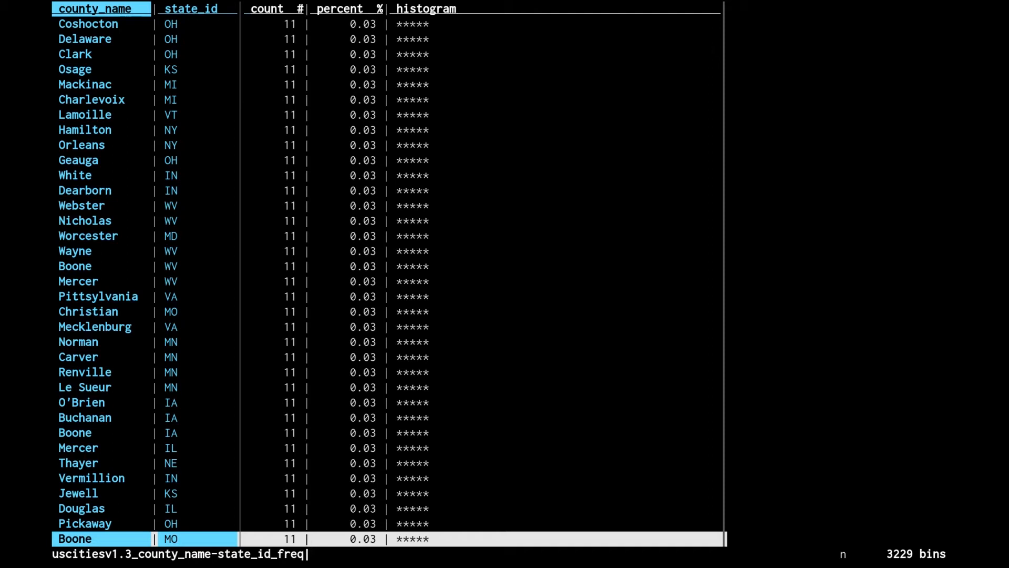
scroll("down", 3)
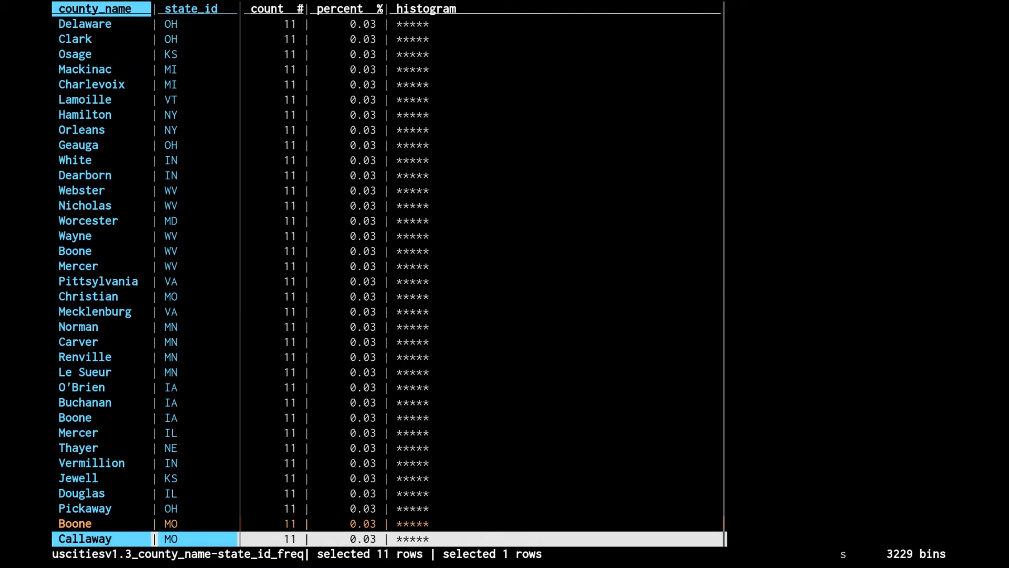
type("/charlotte")
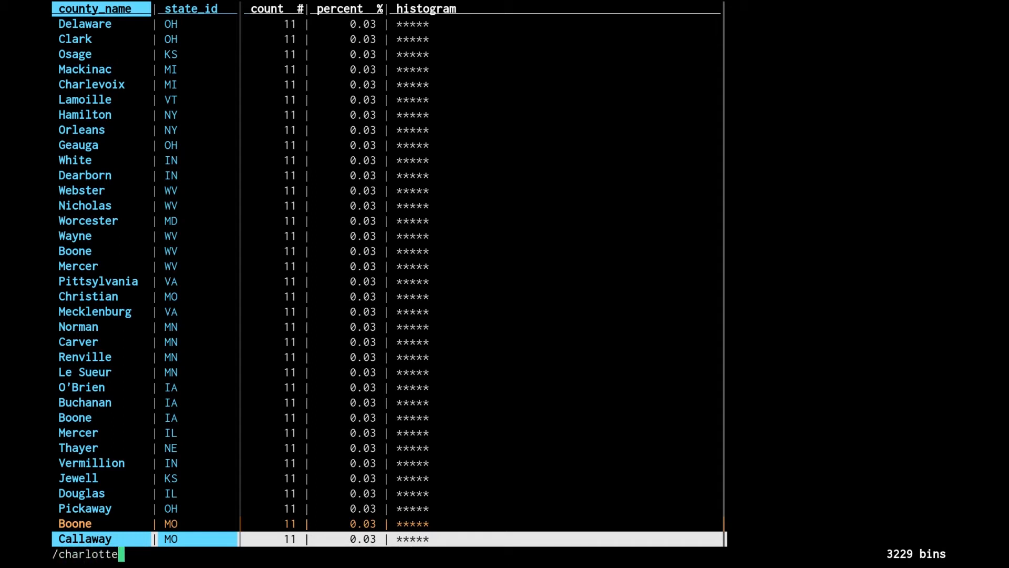
Find and select the Charlotte, La Crosse and Clinton IA county rows.
key("Return")
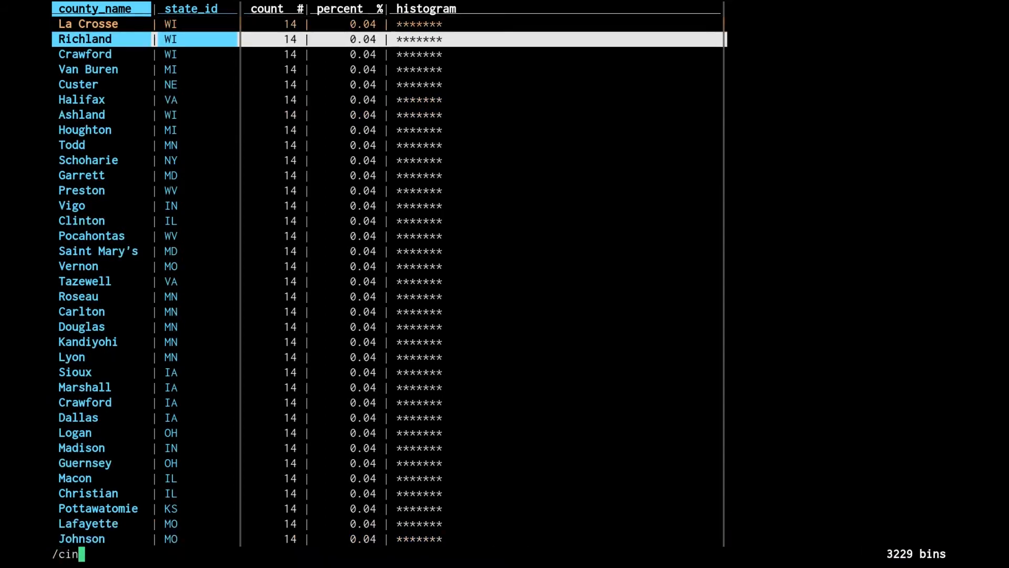
key("Return")
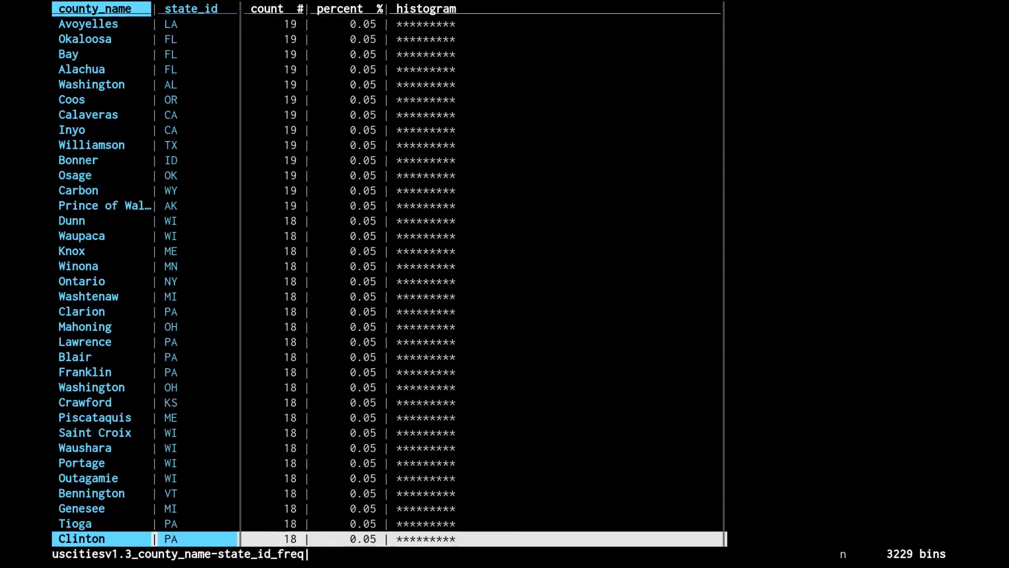
scroll("down", 3)
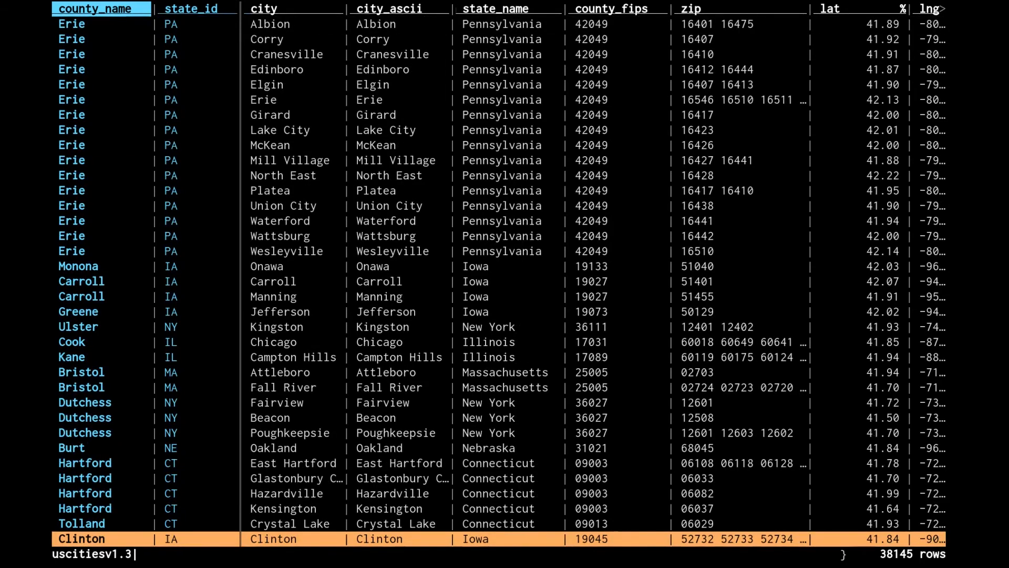
Browse the new 52-row sheet of selected cities from the four counties.
scroll("down", 3)
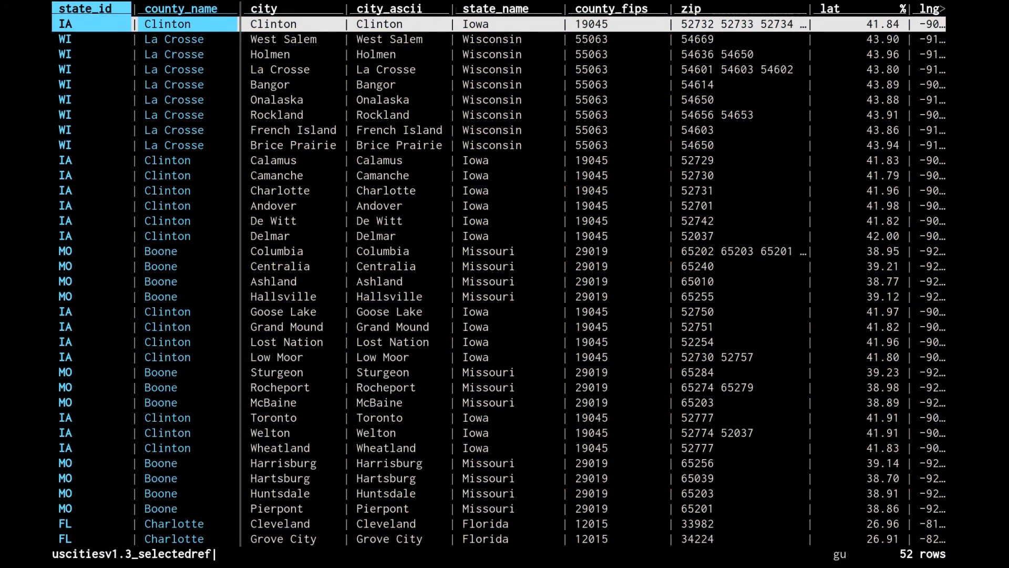
Hide unwanted columns, keeping city, lat, lng and population.
scroll("right", 3)
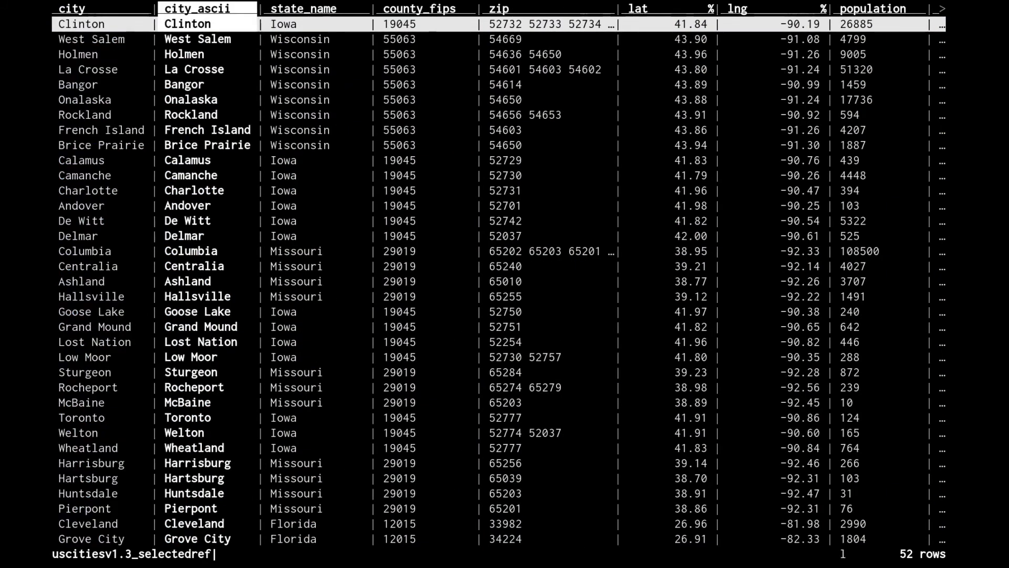
scroll("right", 3)
type("/home/saul/screencasts/uscitiesv1.3.")
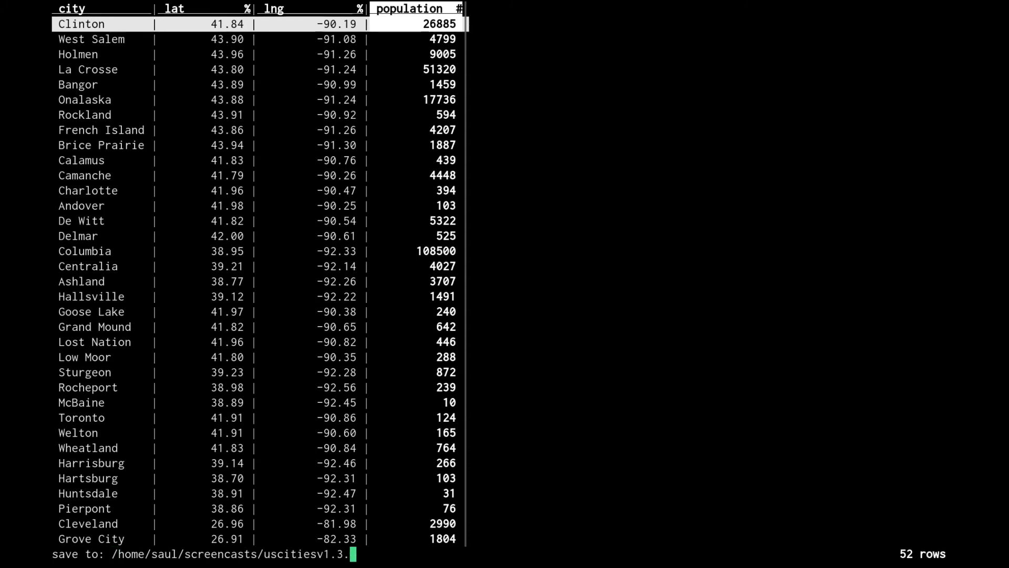
Save the sheet as uscitiesv1.3.json and quit VisiData.
type("json")
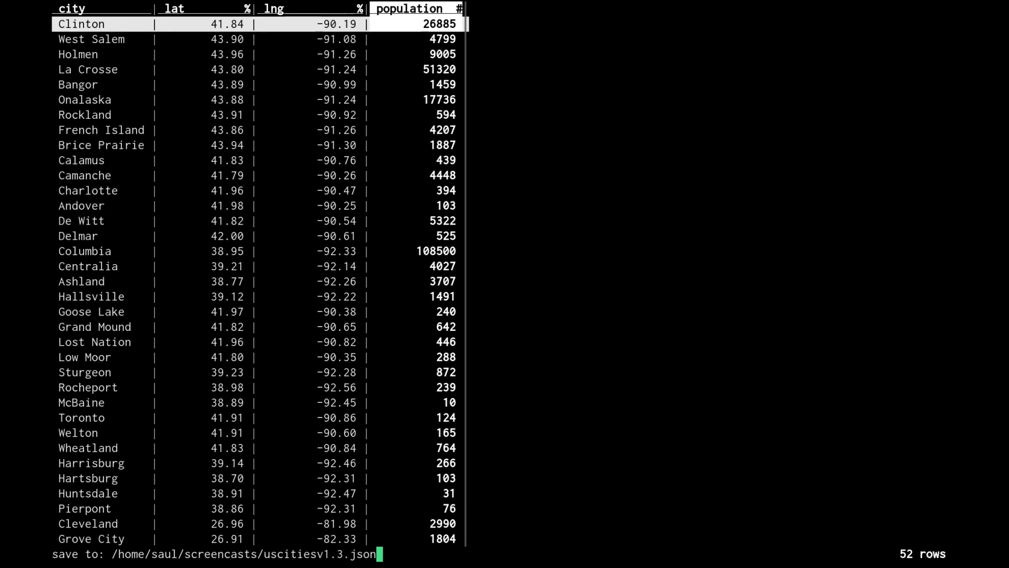
key("Return")
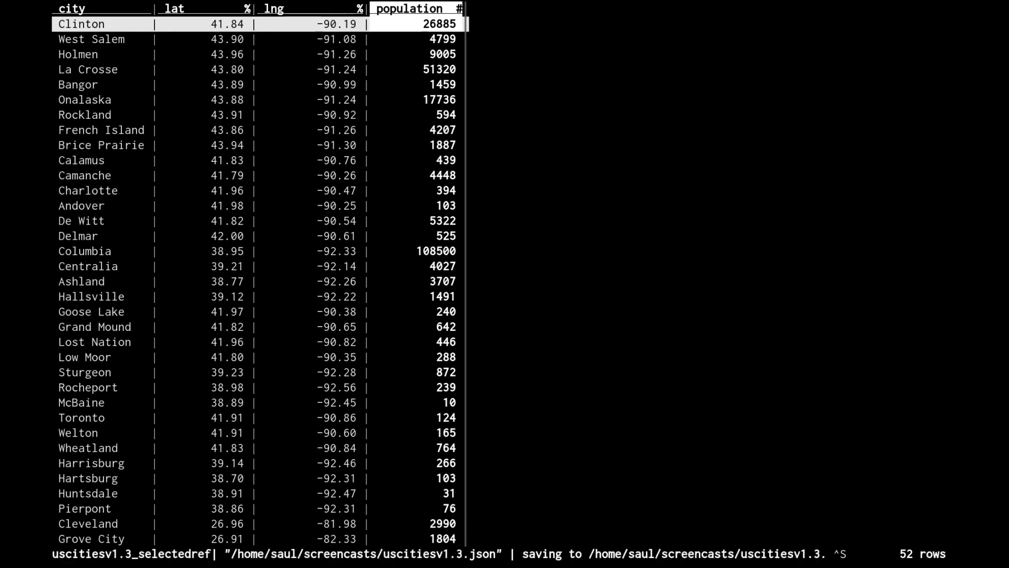
key("q")
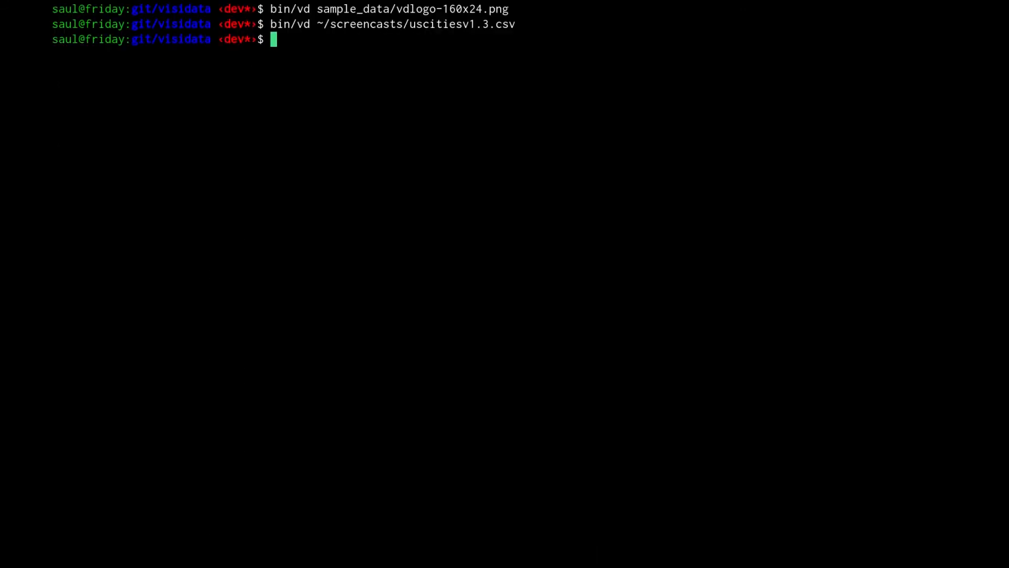
View ~/screencasts/uscitiesv1.3.json in less.
type("less")
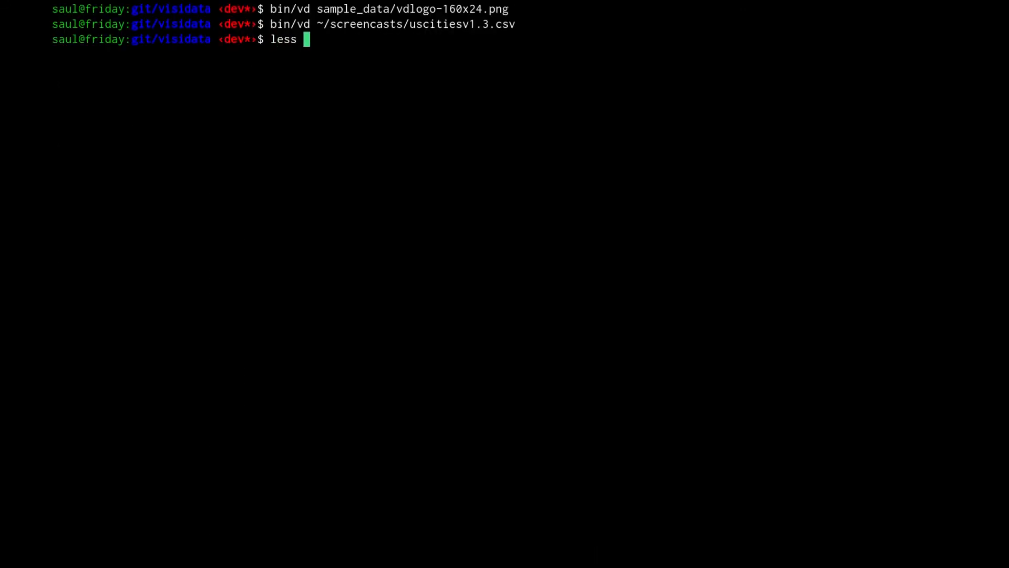
key("Return")
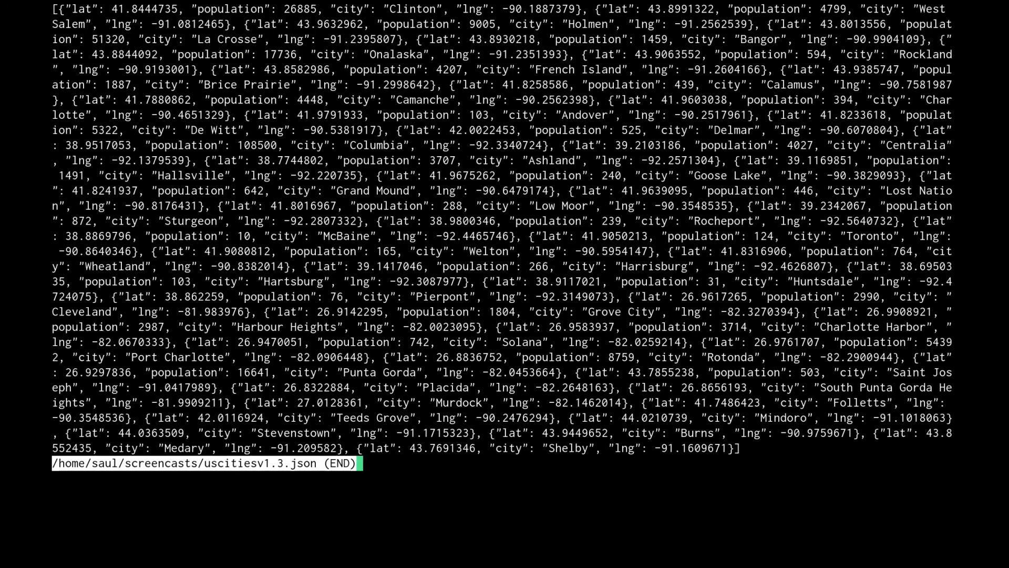